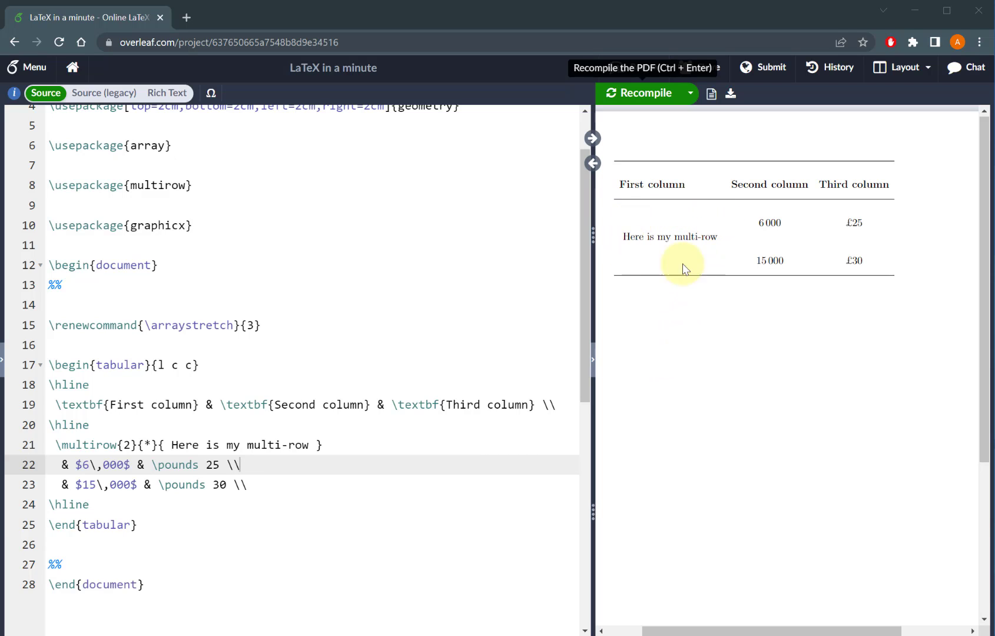
pyautogui.moveTo(668, 219)
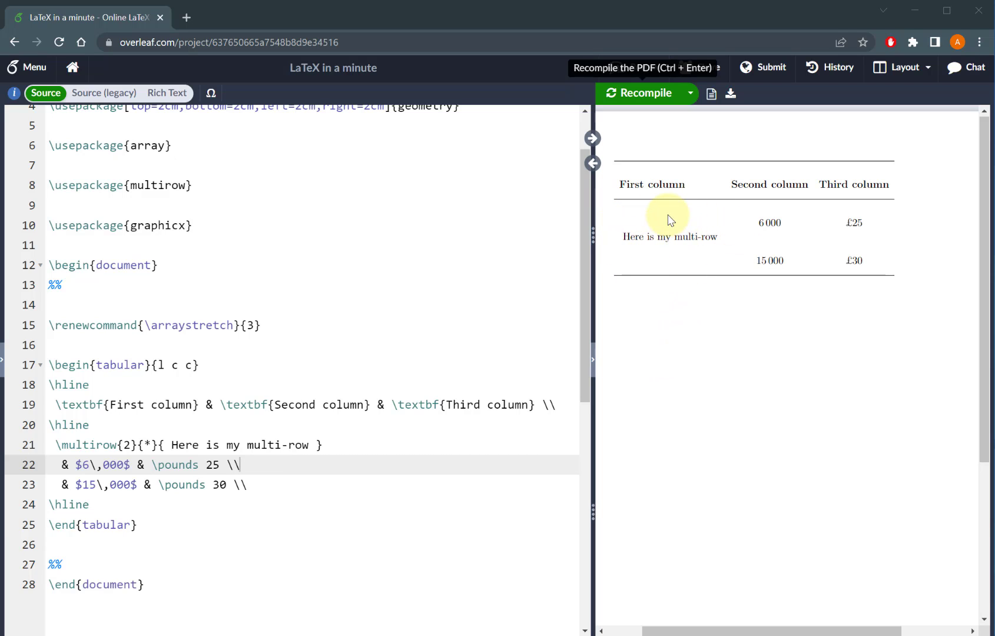
pyautogui.moveTo(675, 260)
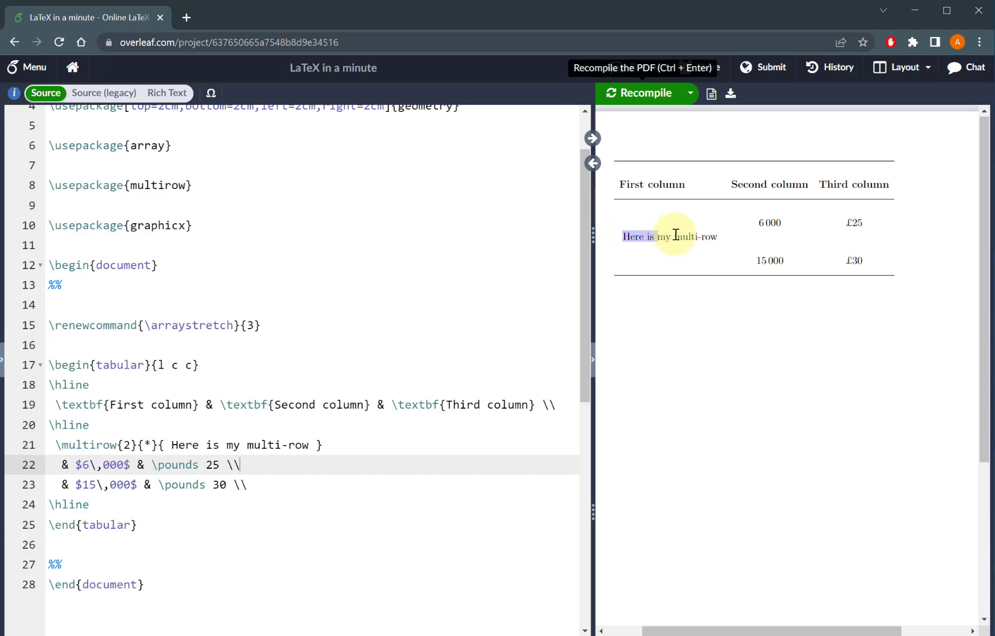
# Wrap the multirow label in \rotatebox[origin=c]{90}{…} and recompile so it reads vertically
pyautogui.doubleClick(670, 236)
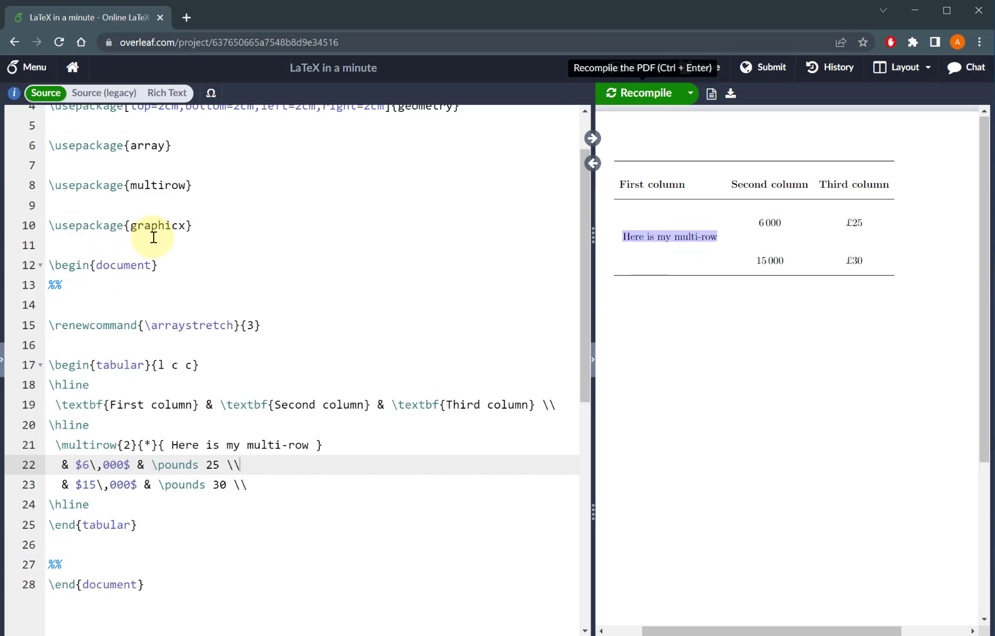
pyautogui.doubleClick(155, 225)
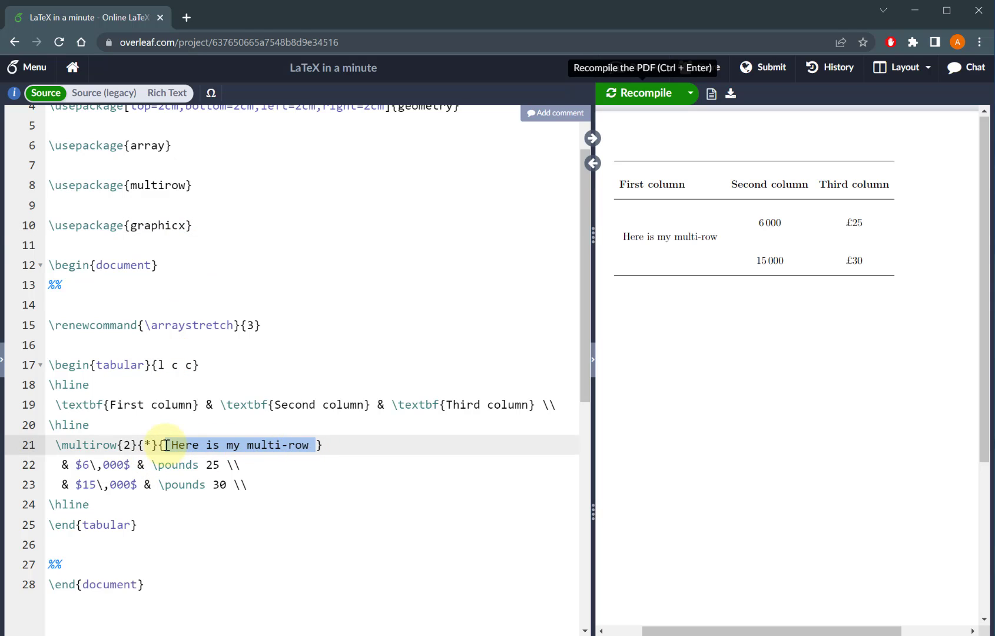
pyautogui.write('\\rotatebox[origin=c]{90}{')
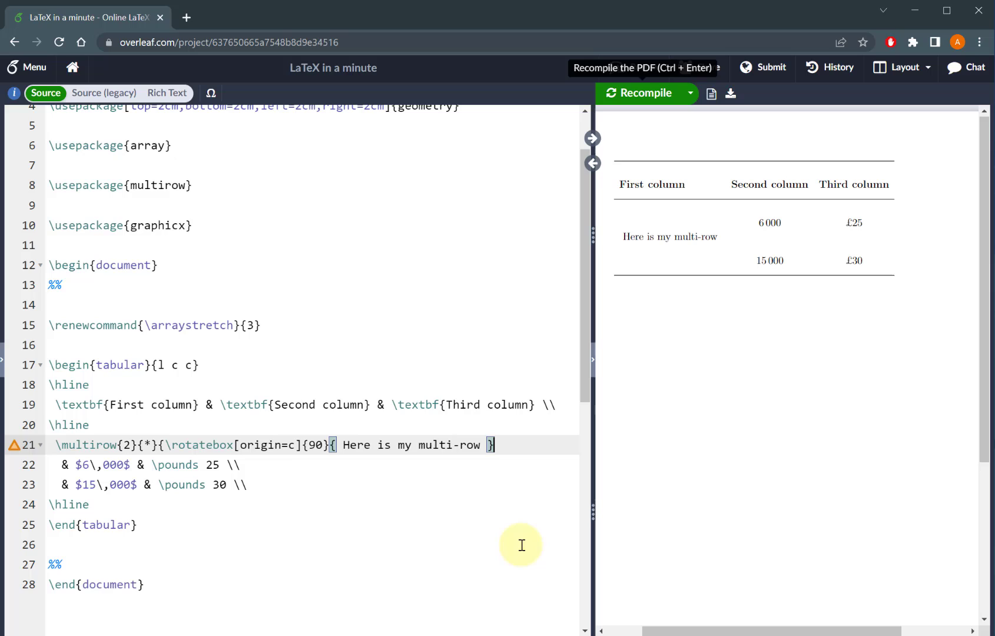
pyautogui.doubleClick(252, 446)
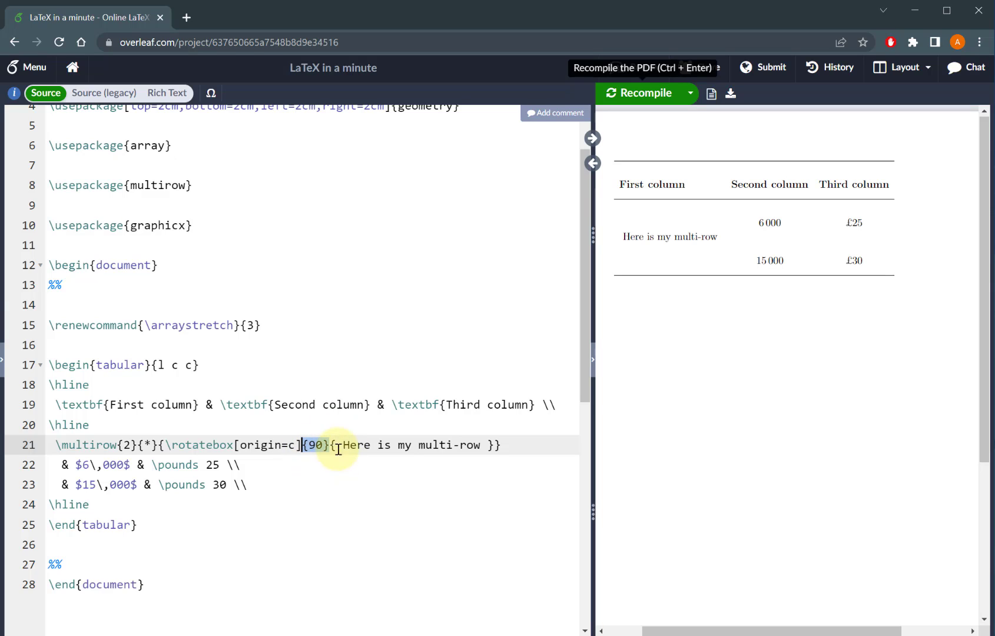
pyautogui.moveTo(336, 445); pyautogui.dragTo(412, 445)
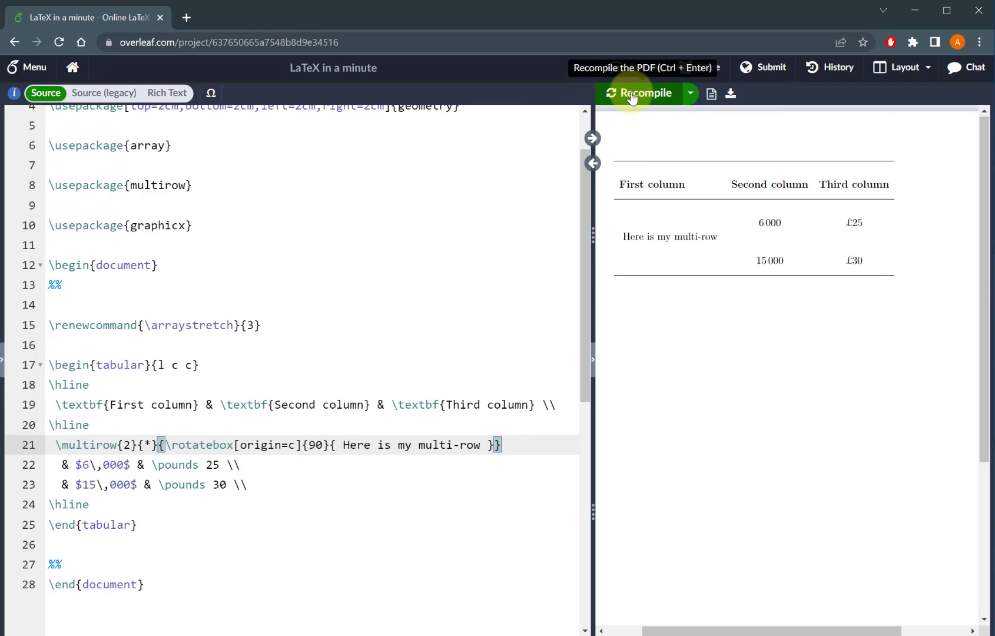
pyautogui.click(640, 93)
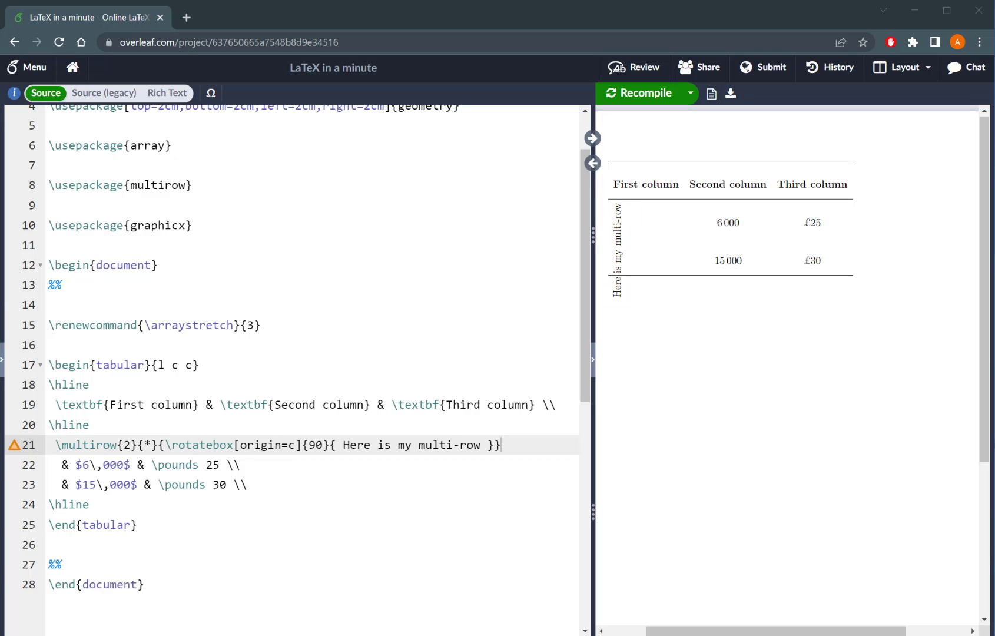
# Wrap the rotated label in \parbox{25mm}{…}, recompile, and begin adding \centering
pyautogui.write('\\parbox{25mm}{')
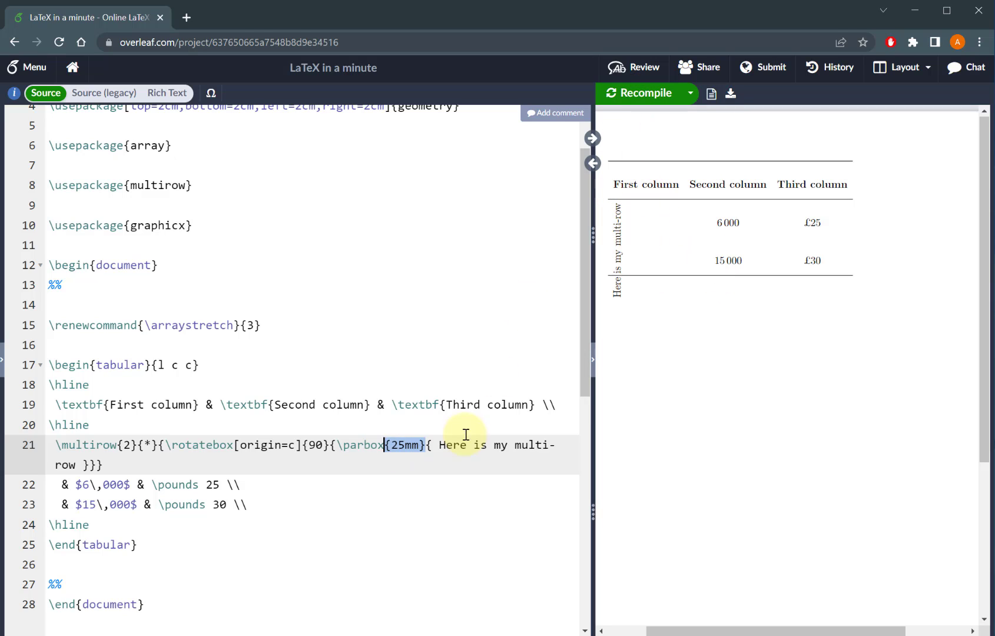
pyautogui.click(638, 93)
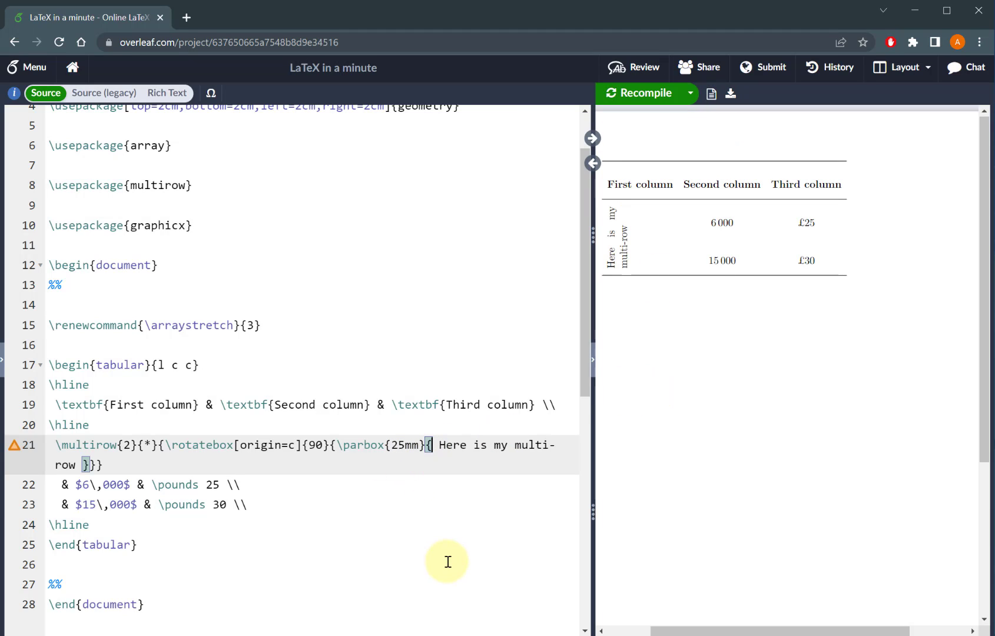
pyautogui.write('\\ce')
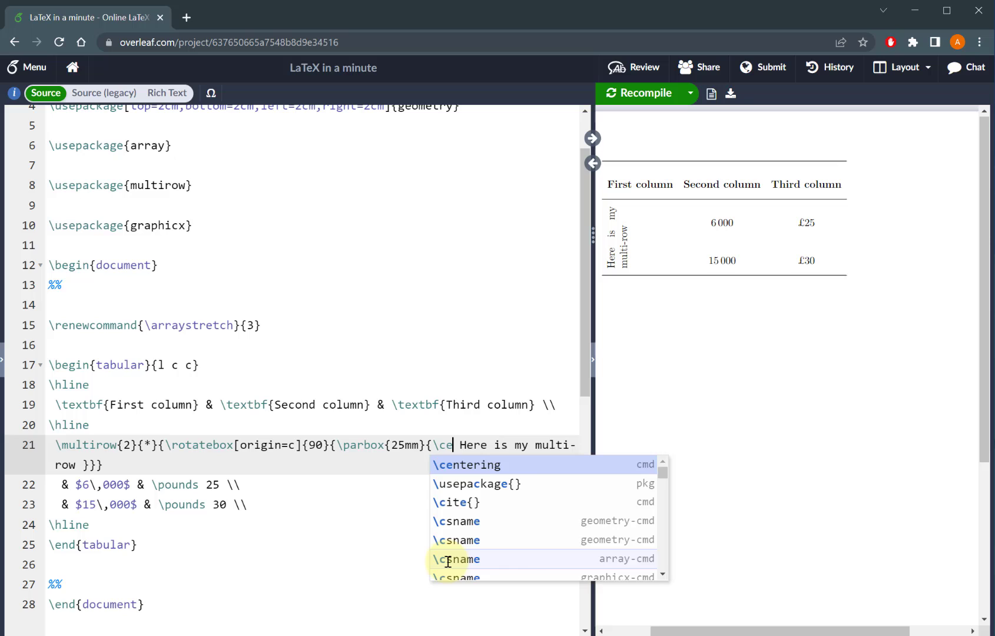